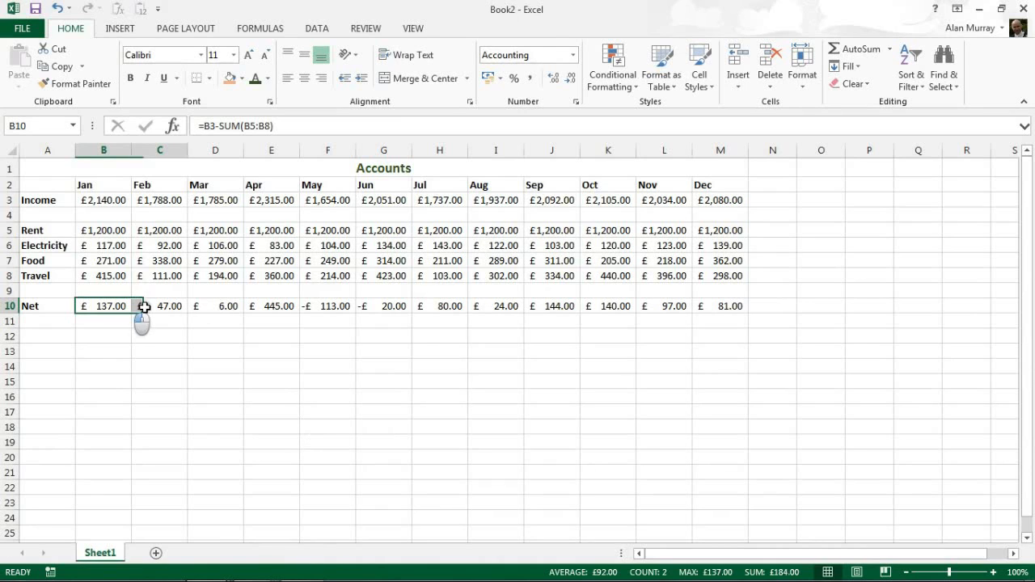
# Select the Net row values from B10 (Jan) to M10 (Dec)
pyautogui.moveTo(103, 305); pyautogui.dragTo(720, 306)
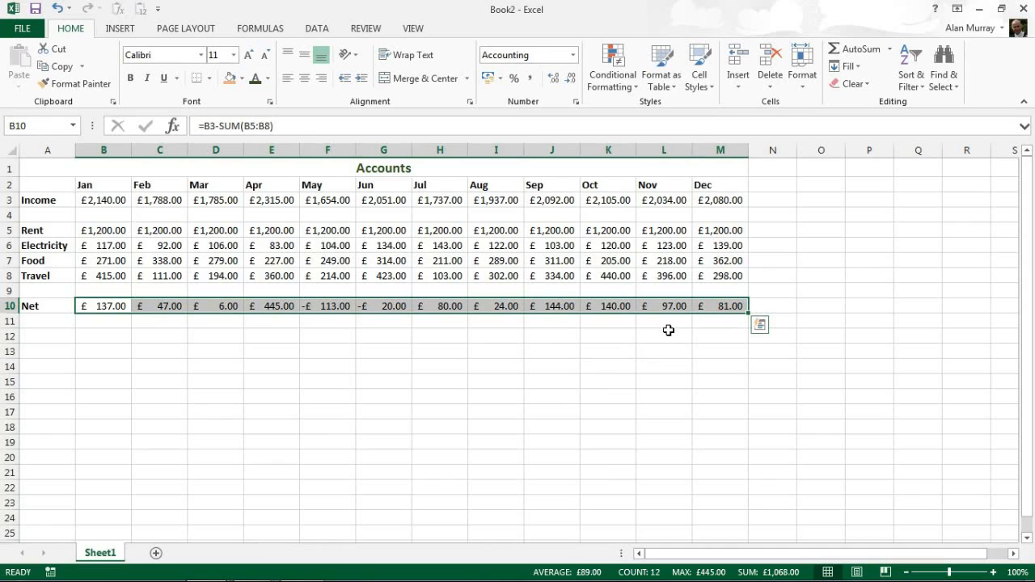
pyautogui.moveTo(327, 307)
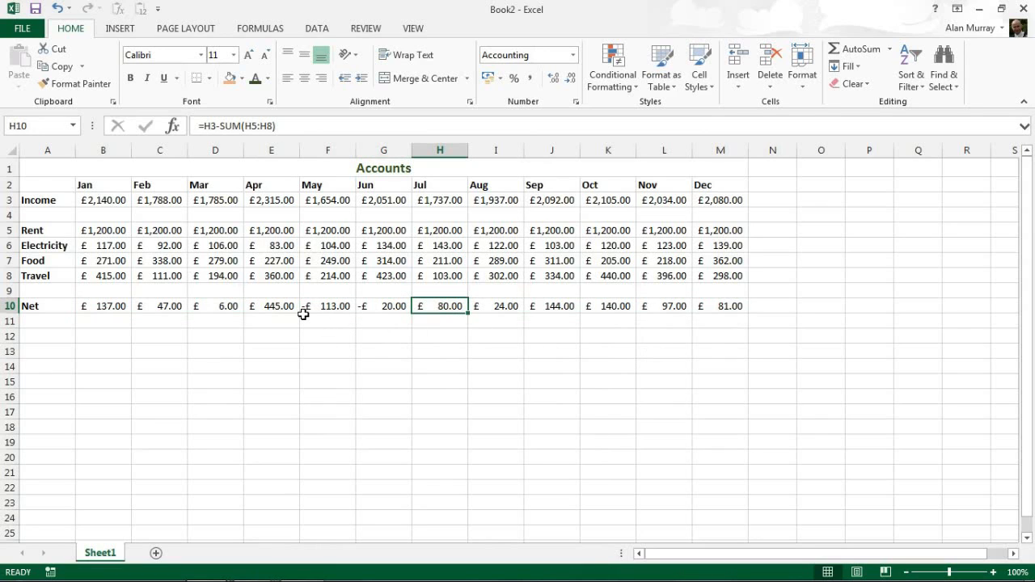
pyautogui.moveTo(298, 354)
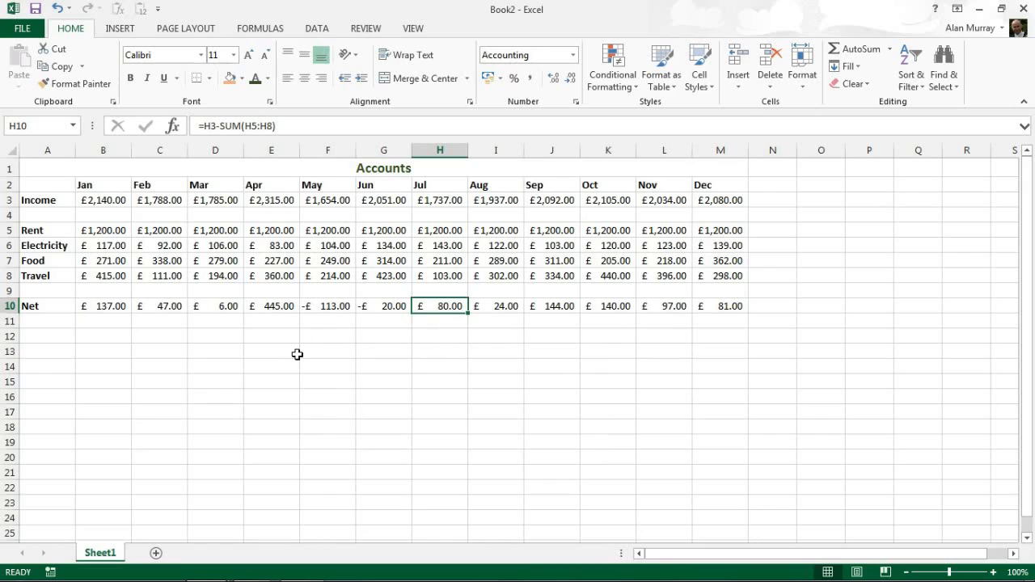
pyautogui.moveTo(289, 356)
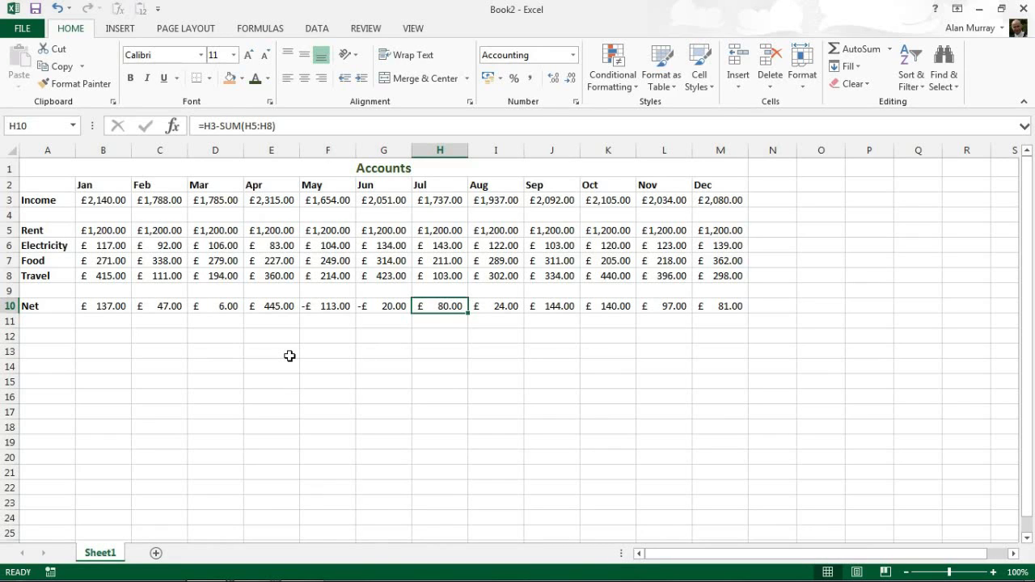
pyautogui.moveTo(297, 353)
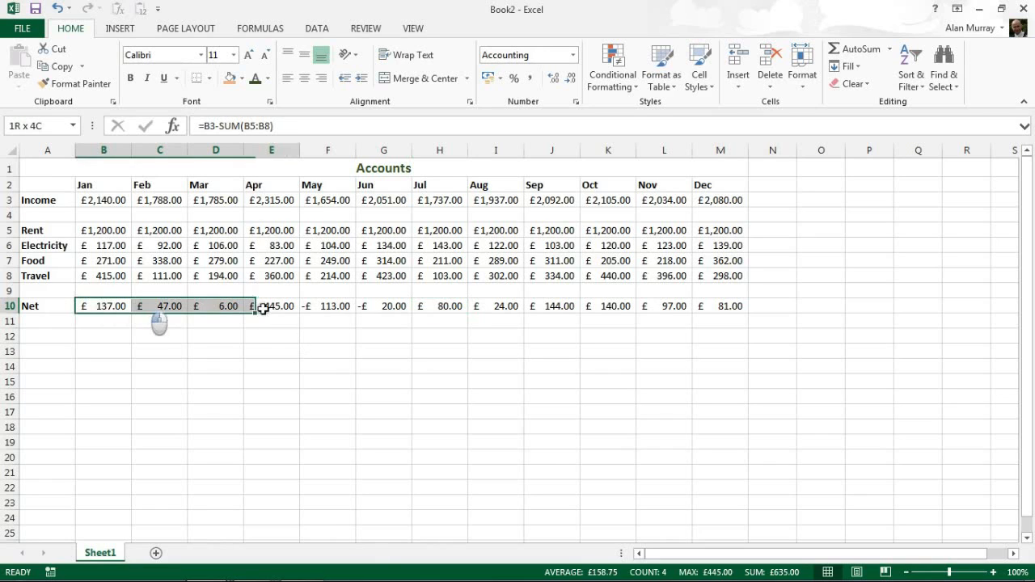
pyautogui.moveTo(106, 306); pyautogui.dragTo(731, 306)
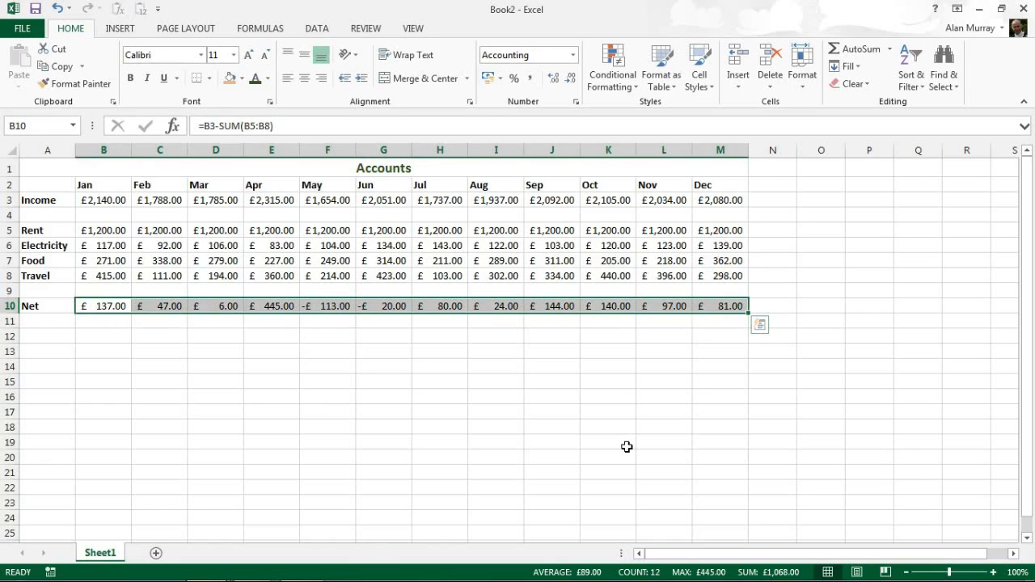
pyautogui.moveTo(537, 240)
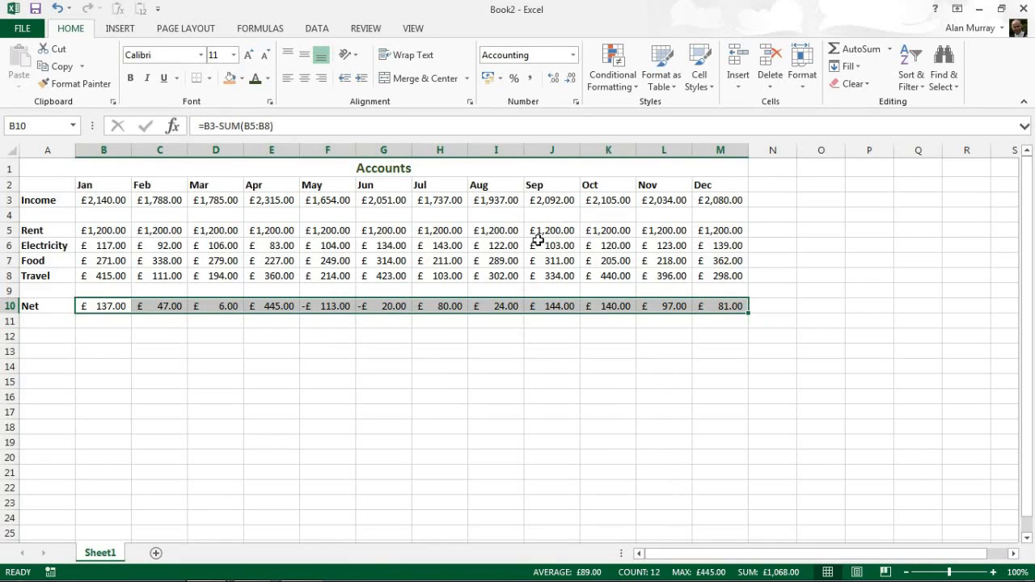
pyautogui.moveTo(521, 306)
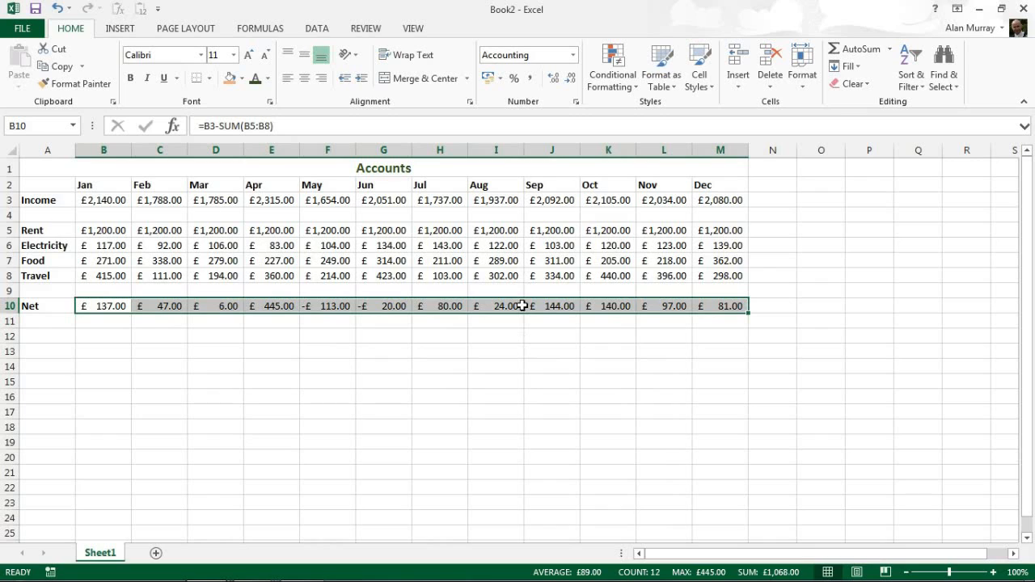
# Bring up Format Cells on the Number tab for the selected Net cells
pyautogui.rightClick(509, 306)
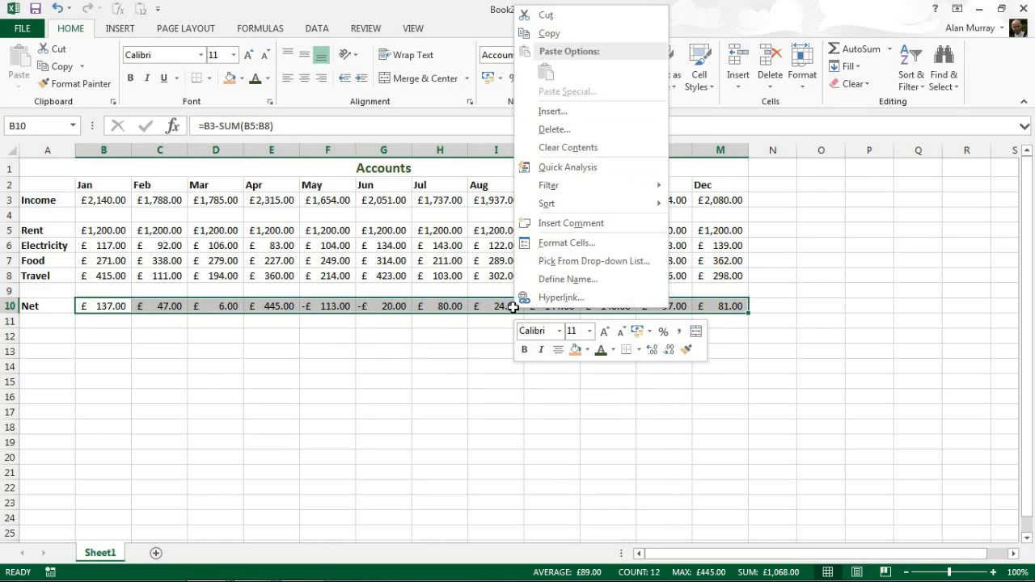
pyautogui.moveTo(567, 242)
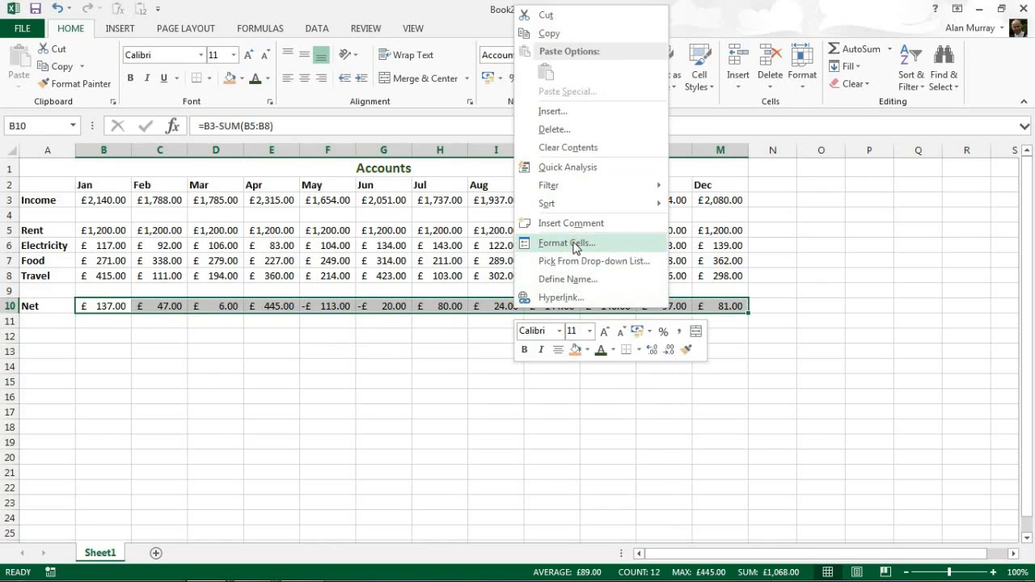
pyautogui.click(567, 242)
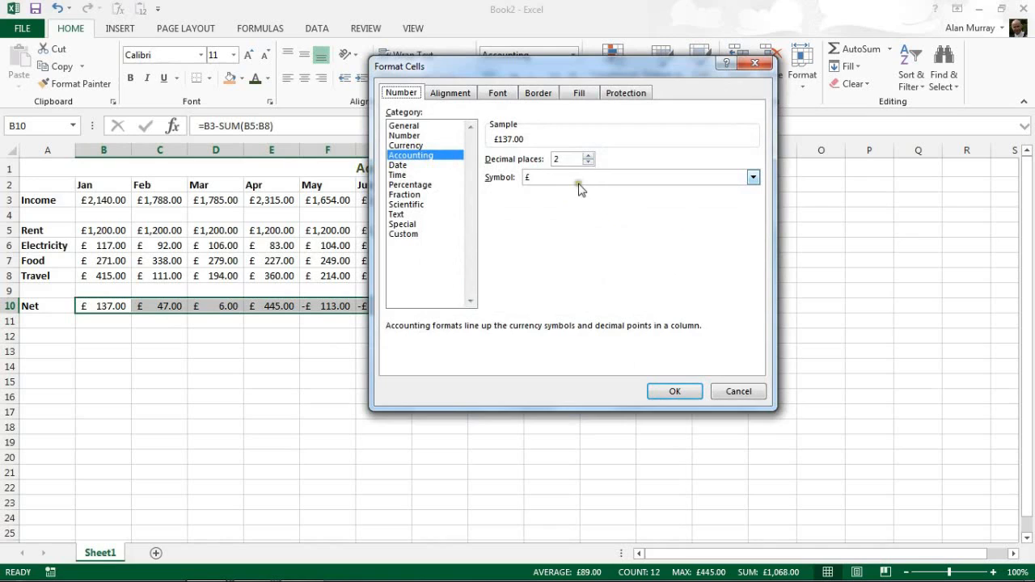
pyautogui.moveTo(533, 181)
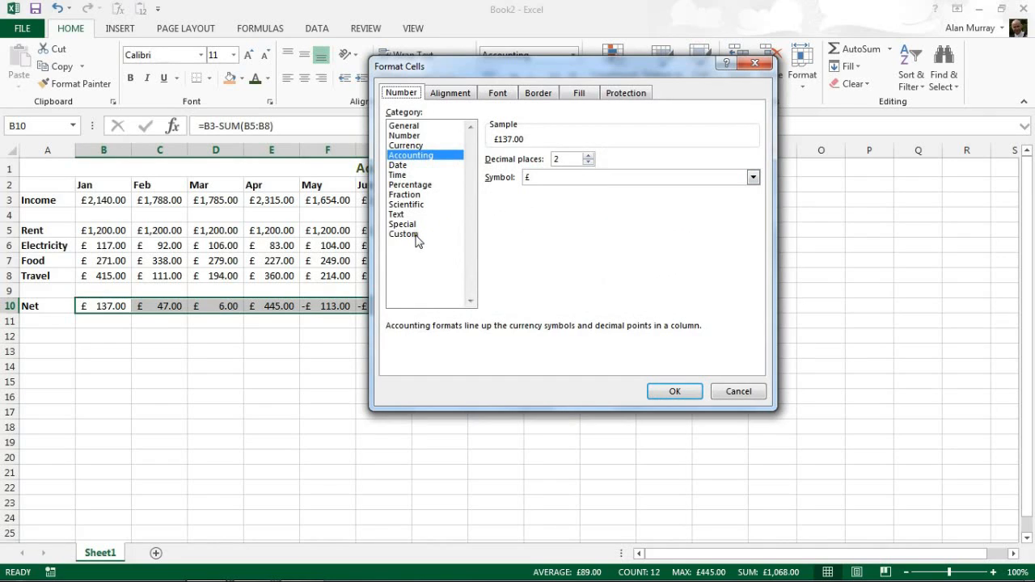
# Apply the custom format £#,##0.00;[Red]-£#,##0.00 so negatives show in red
pyautogui.click(403, 235)
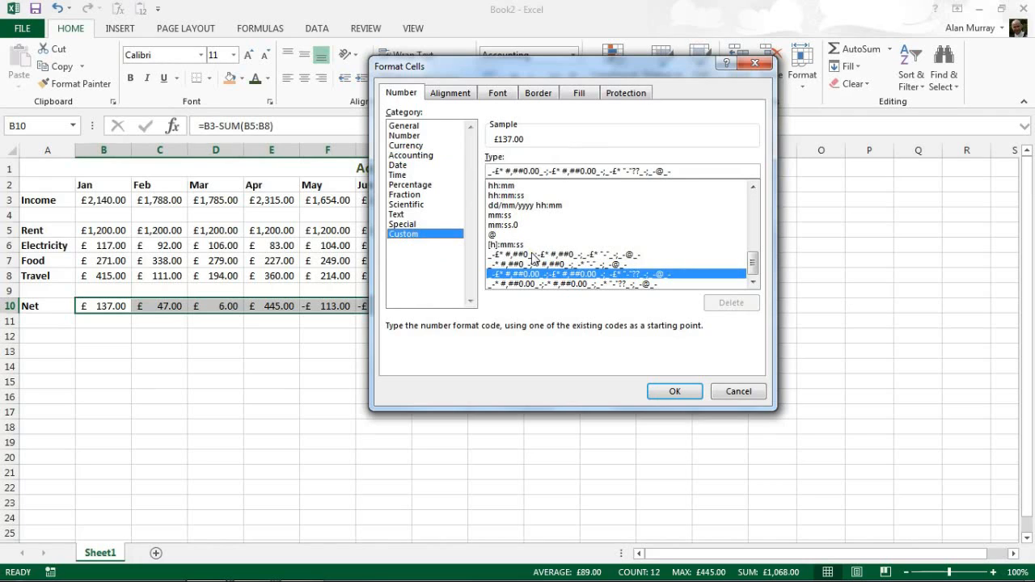
pyautogui.moveTo(510, 191)
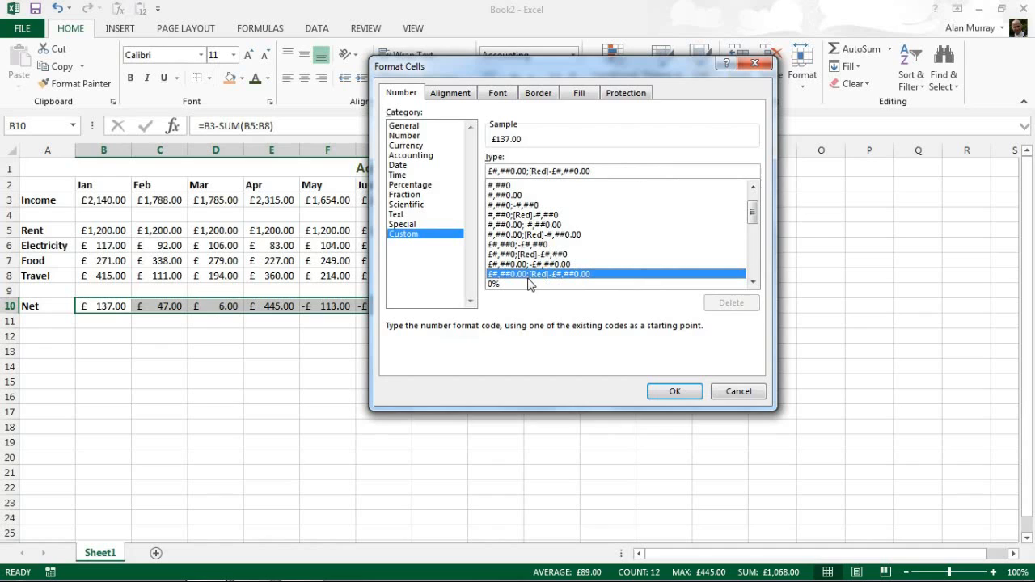
pyautogui.moveTo(508, 283)
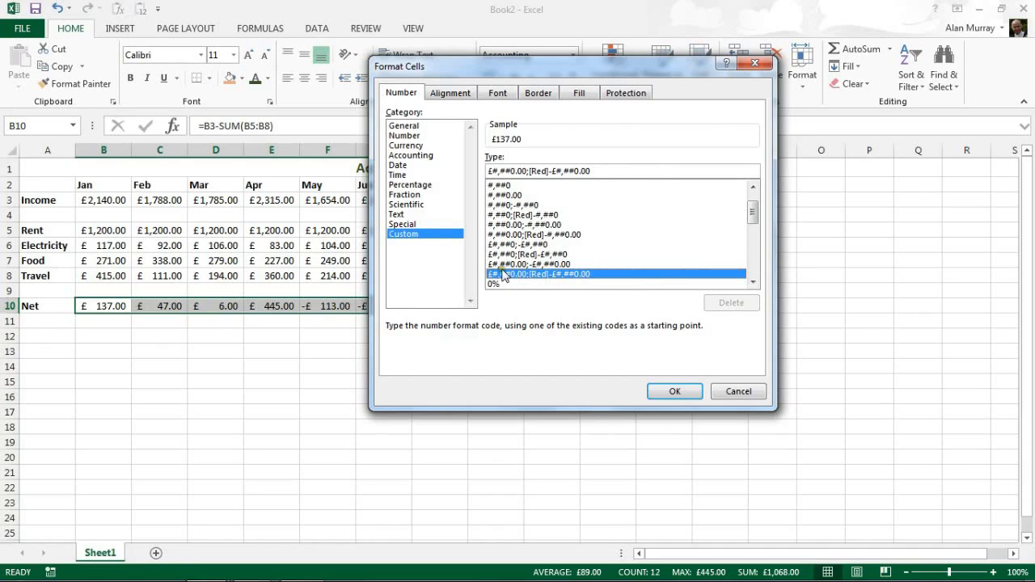
pyautogui.moveTo(530, 283)
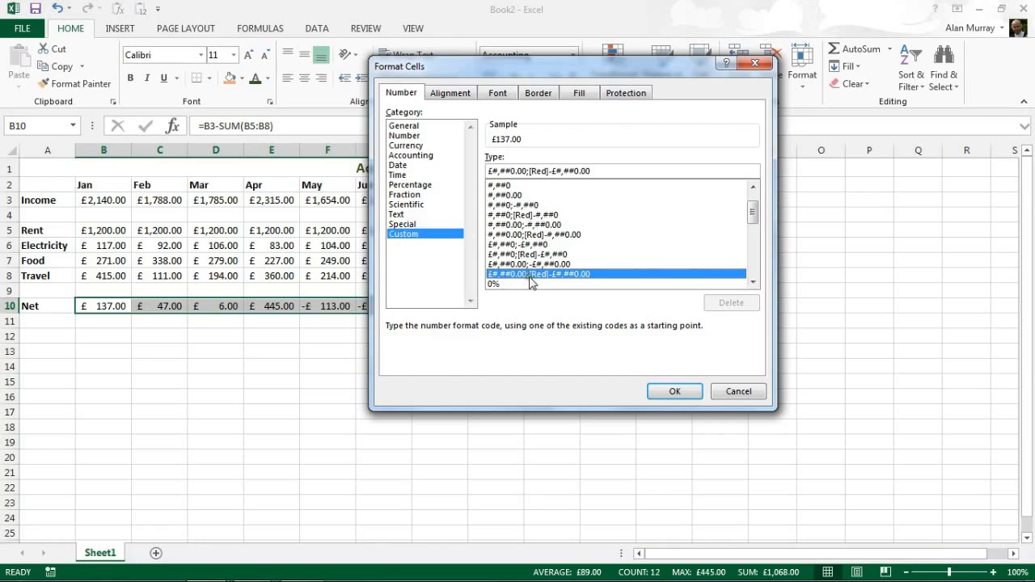
pyautogui.moveTo(574, 282)
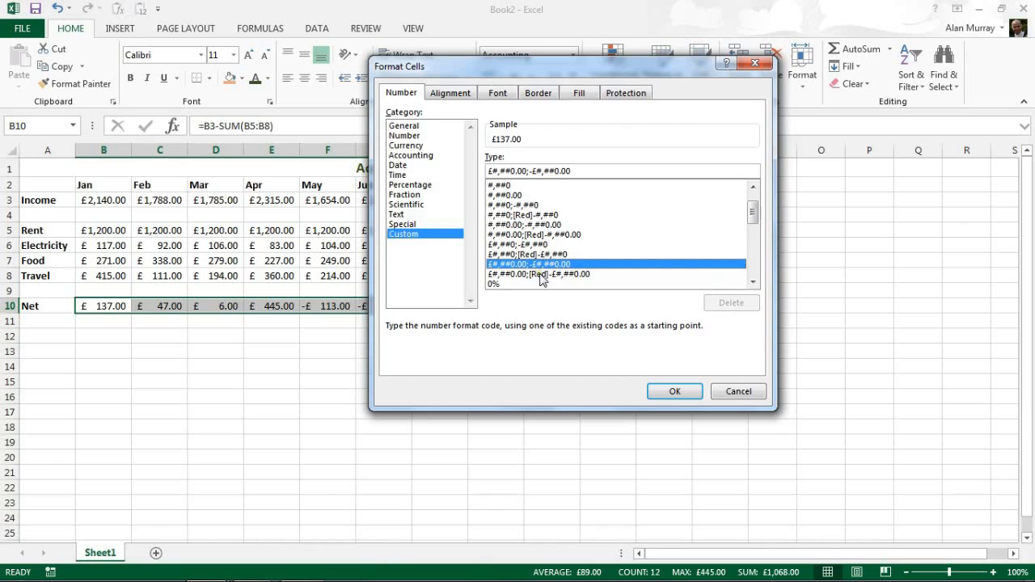
pyautogui.moveTo(556, 282)
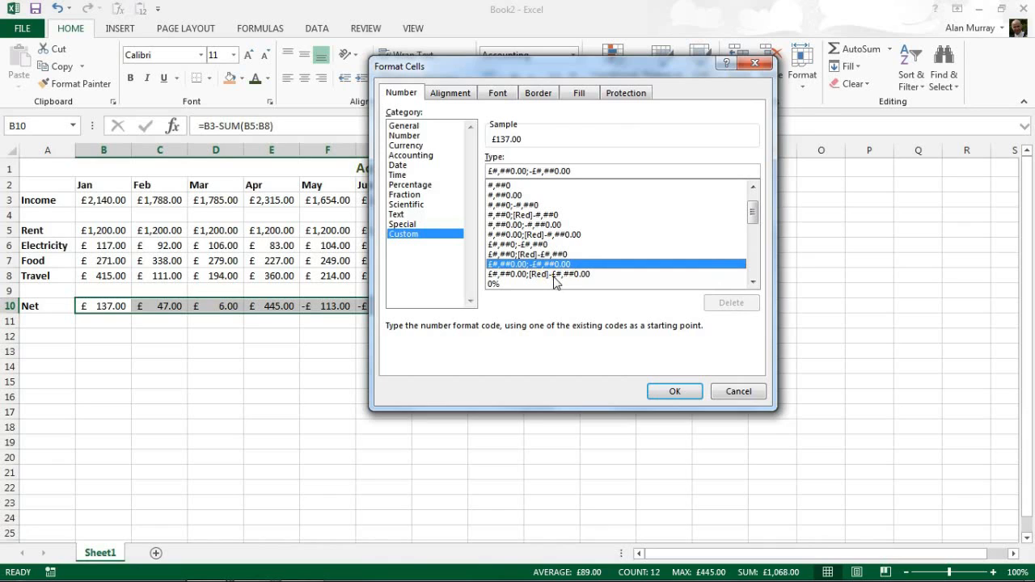
pyautogui.moveTo(537, 236)
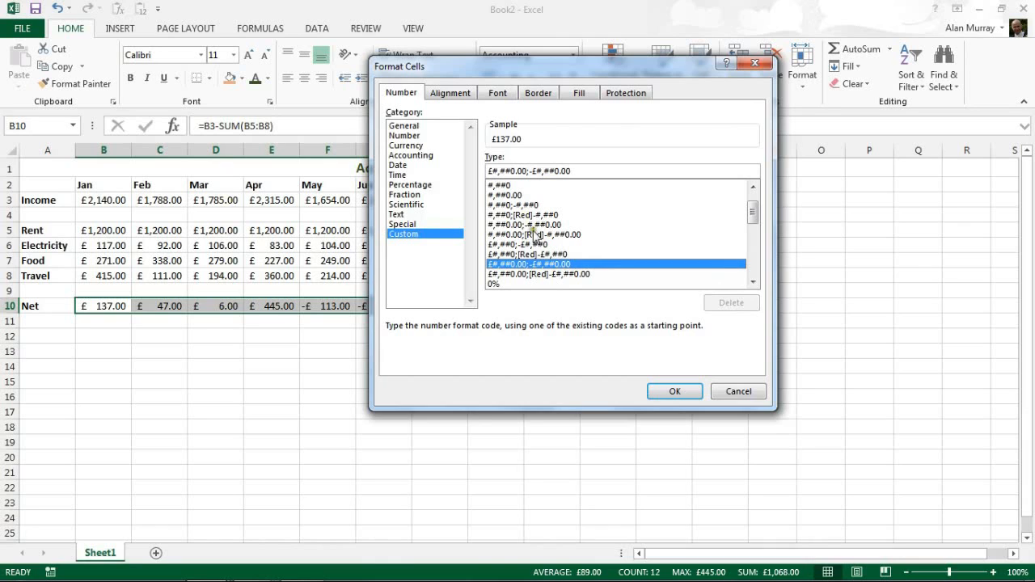
pyautogui.moveTo(534, 288)
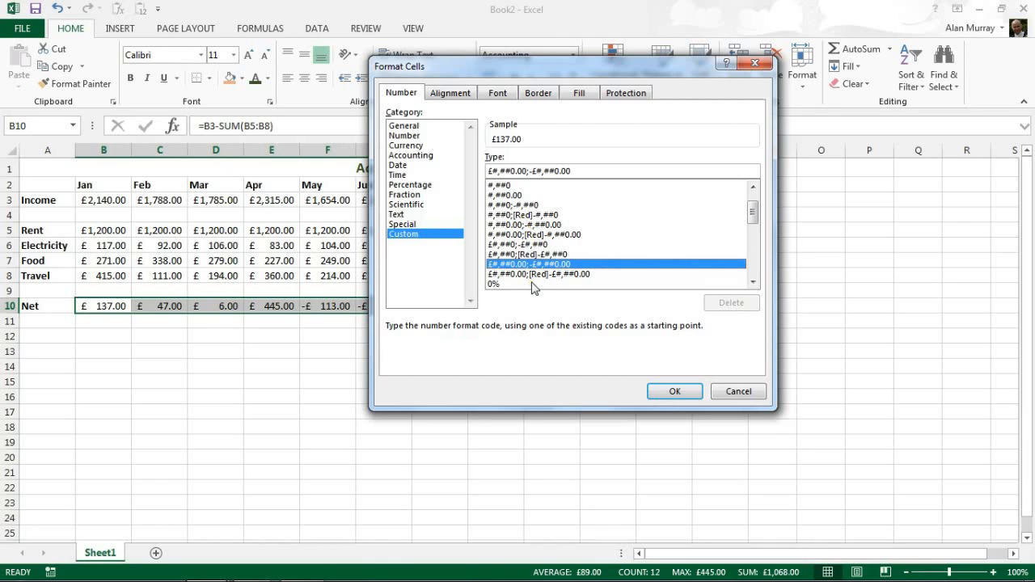
pyautogui.moveTo(585, 282)
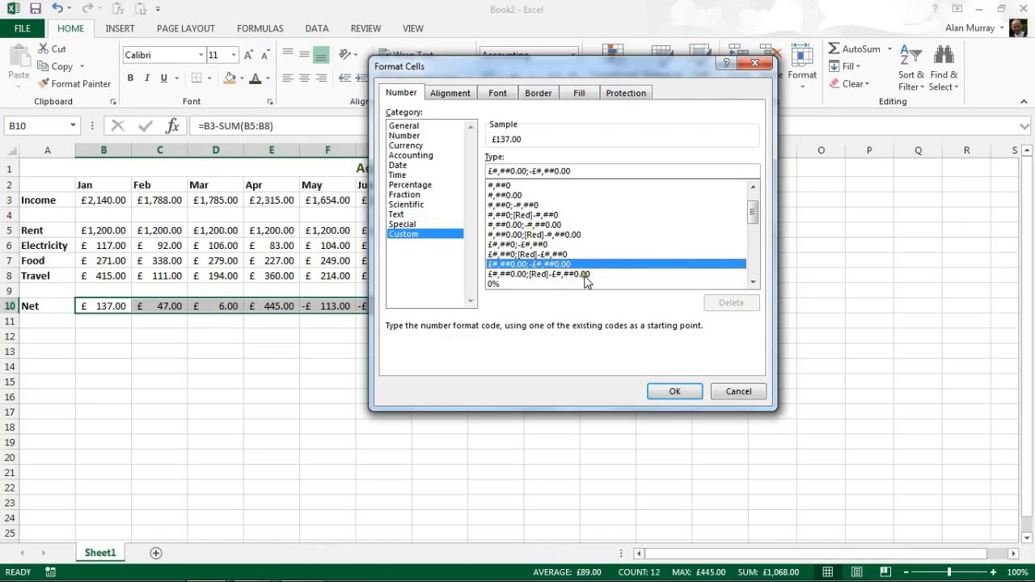
pyautogui.moveTo(558, 278)
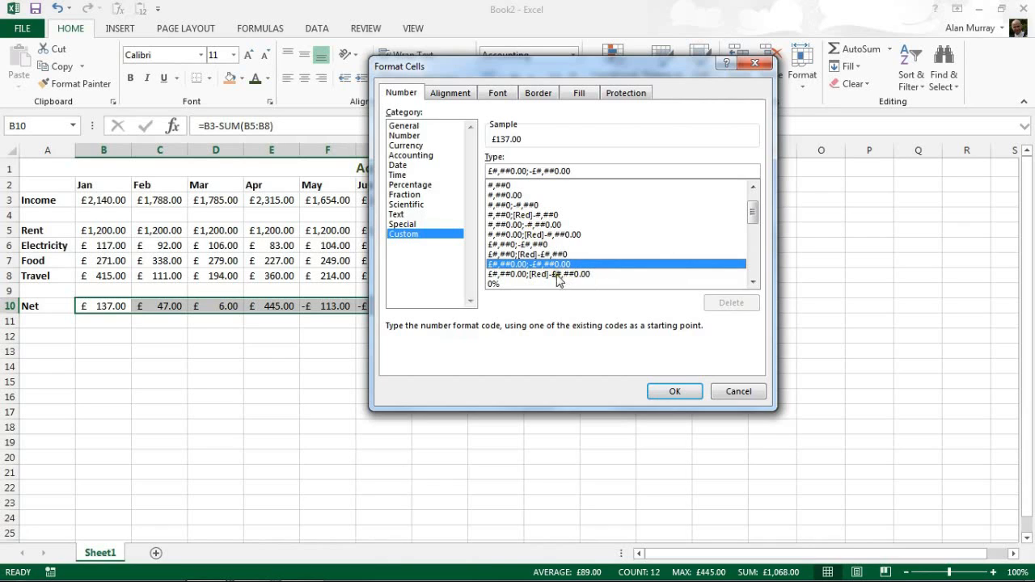
pyautogui.moveTo(505, 260)
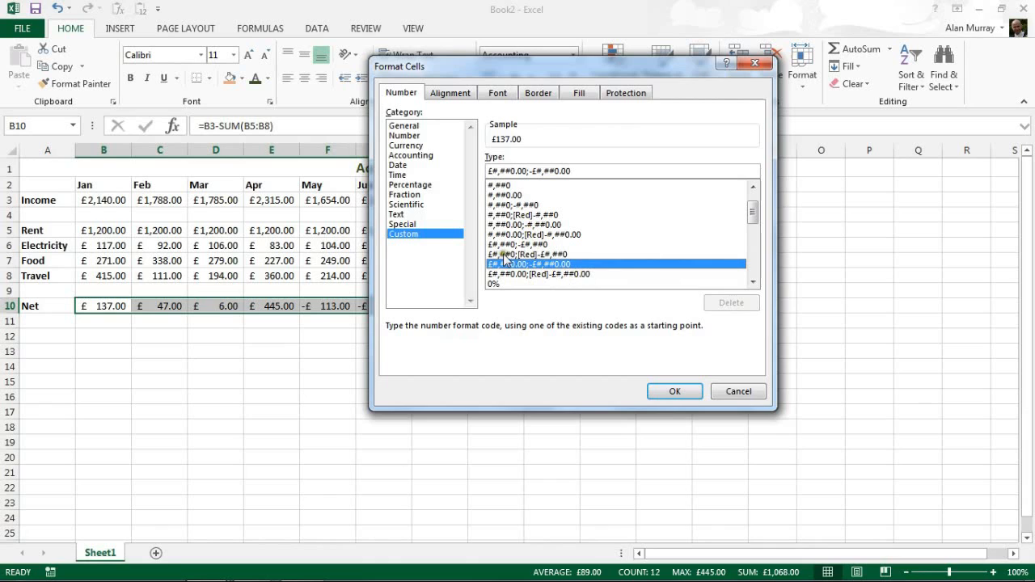
pyautogui.moveTo(566, 259)
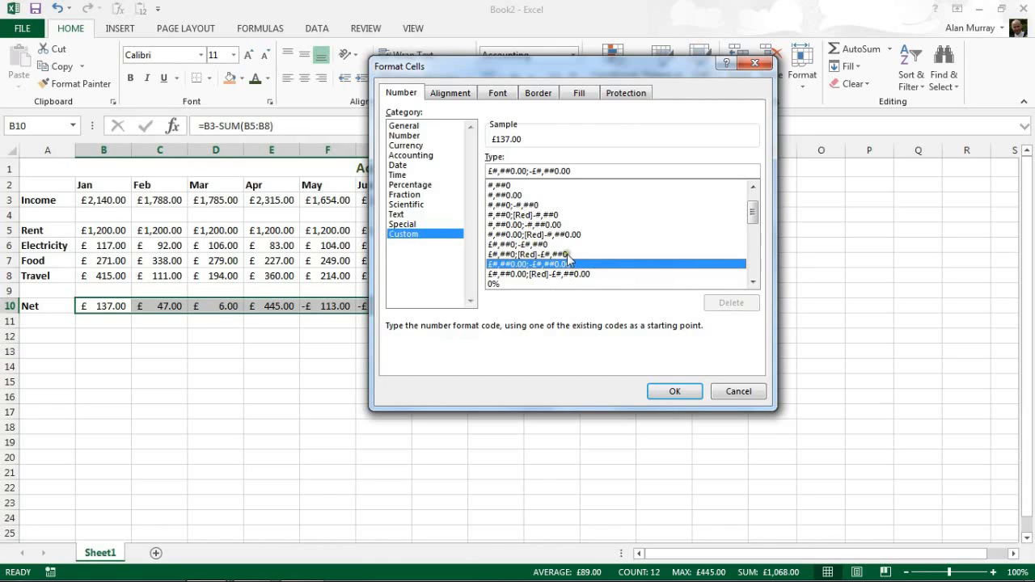
pyautogui.moveTo(563, 278)
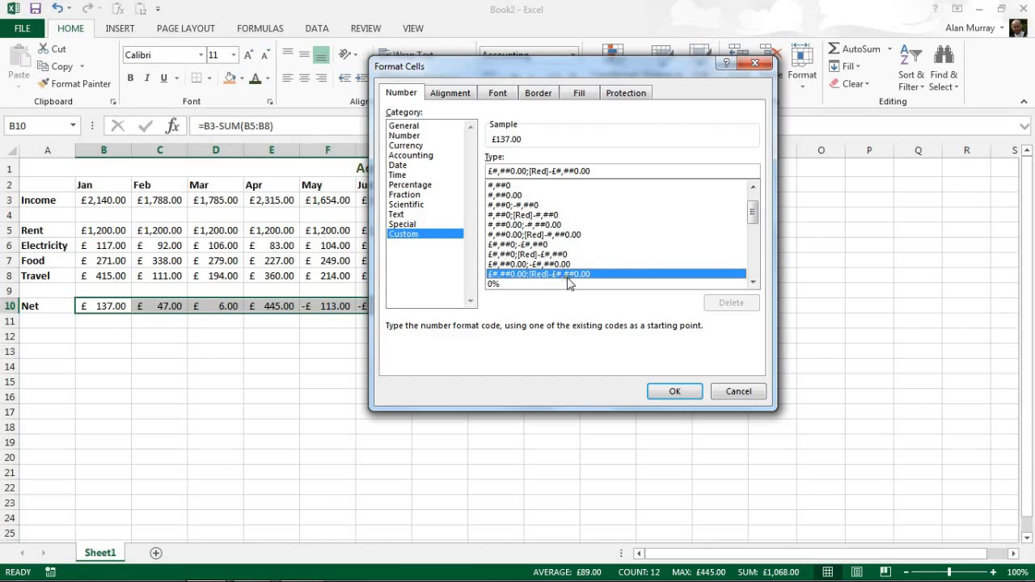
pyautogui.click(673, 390)
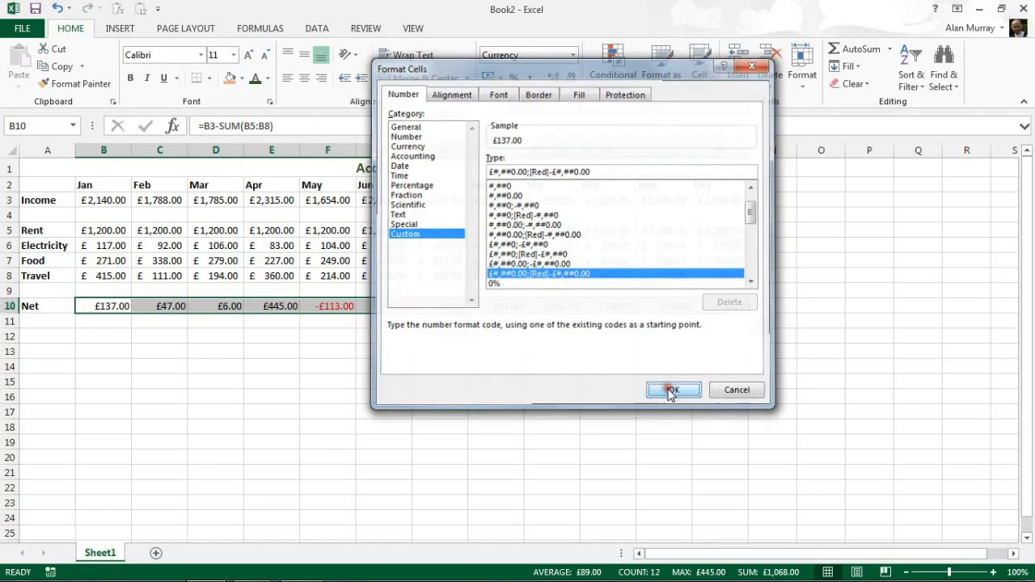
# Dismiss the dialog, check August's Net in I10 and move to August's Travel cost in I8
pyautogui.click(673, 389)
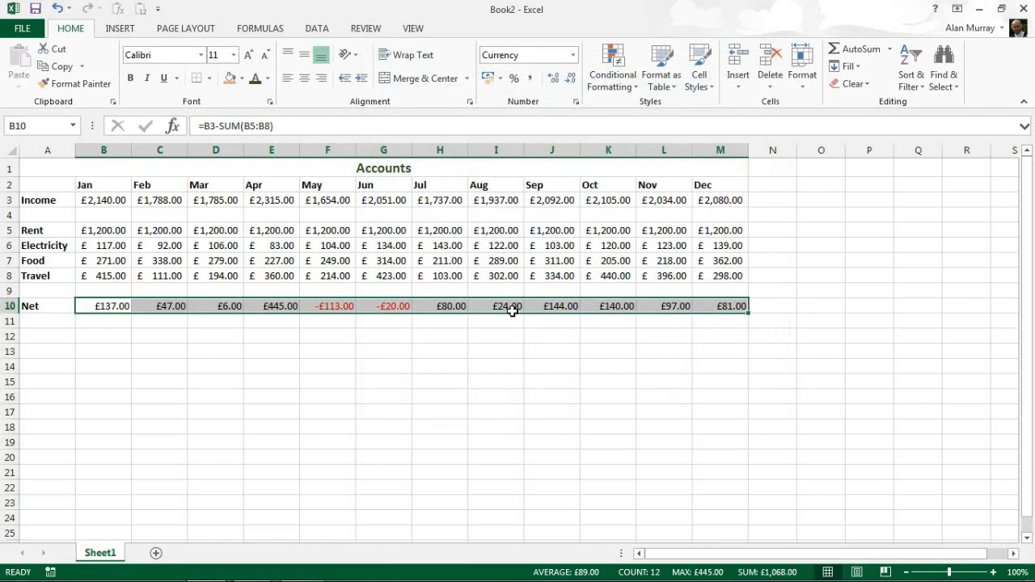
pyautogui.click(495, 306)
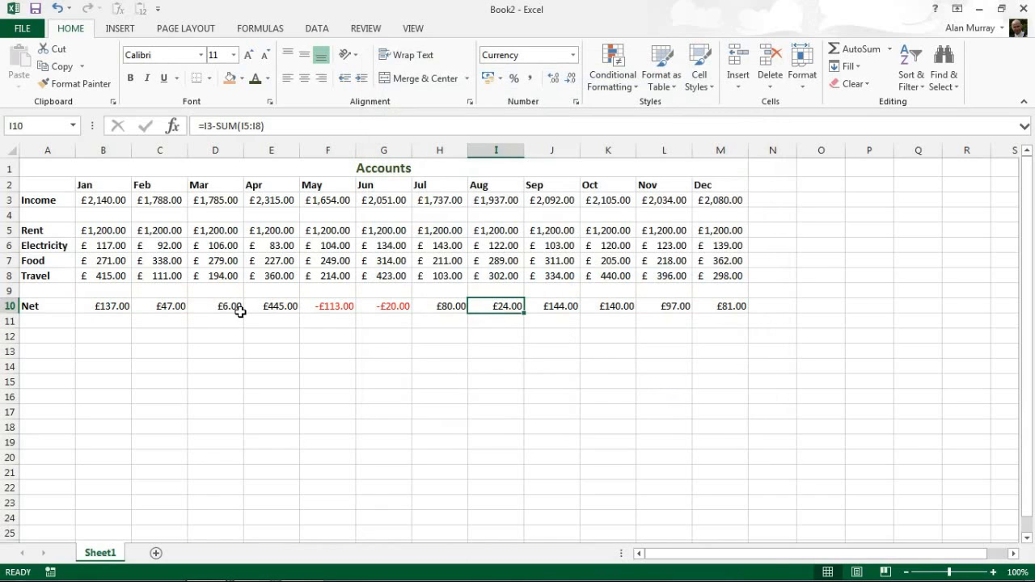
pyautogui.moveTo(475, 309)
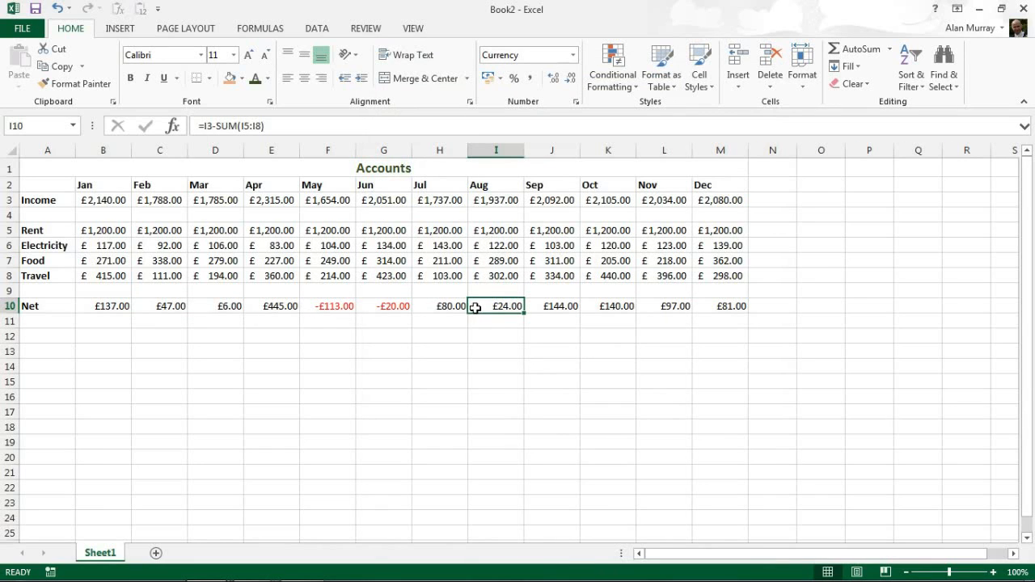
pyautogui.click(495, 275)
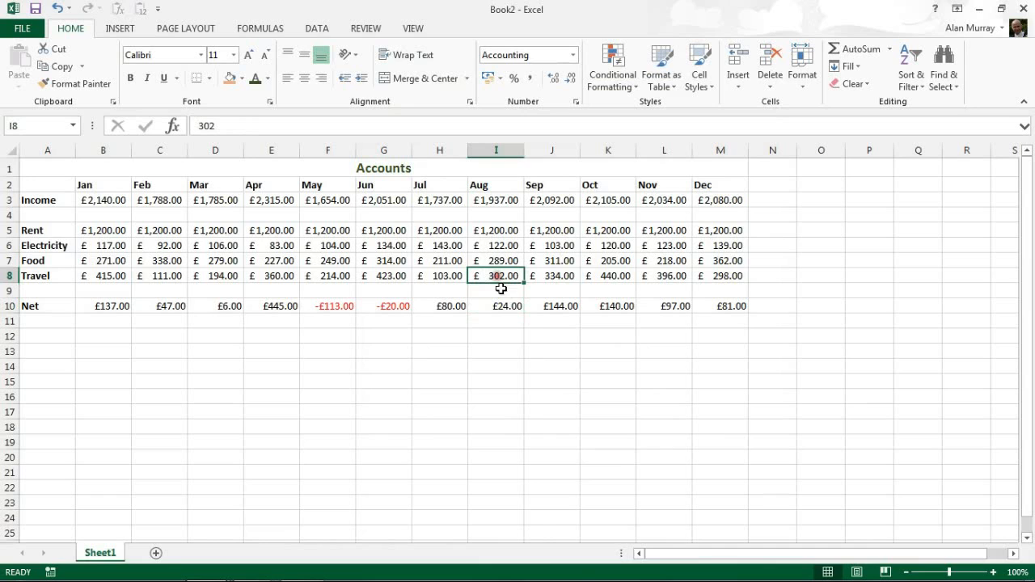
# Enter 380 as August's Travel cost, making August's Net -£54.00 in red
pyautogui.write('3')
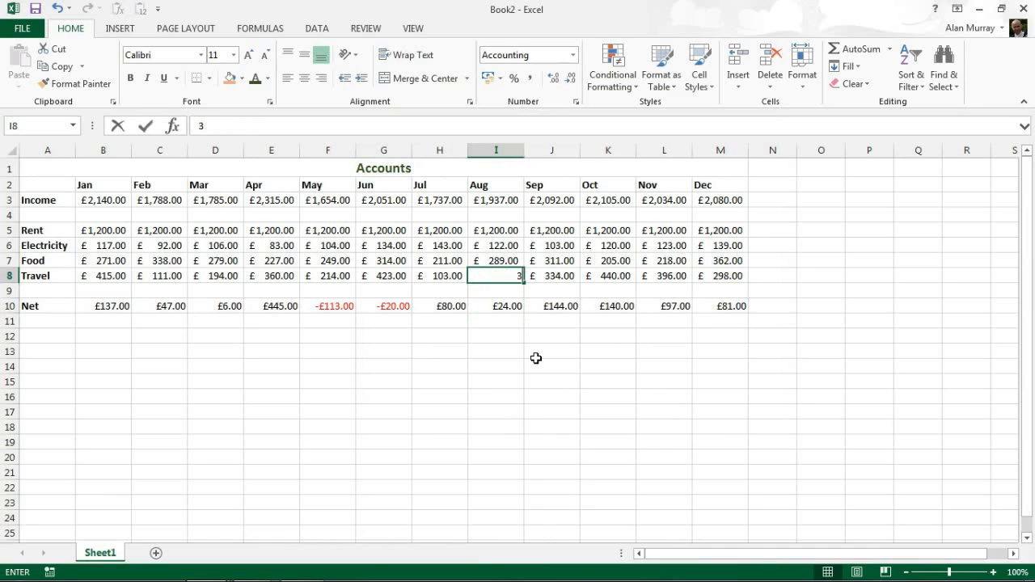
pyautogui.write('80')
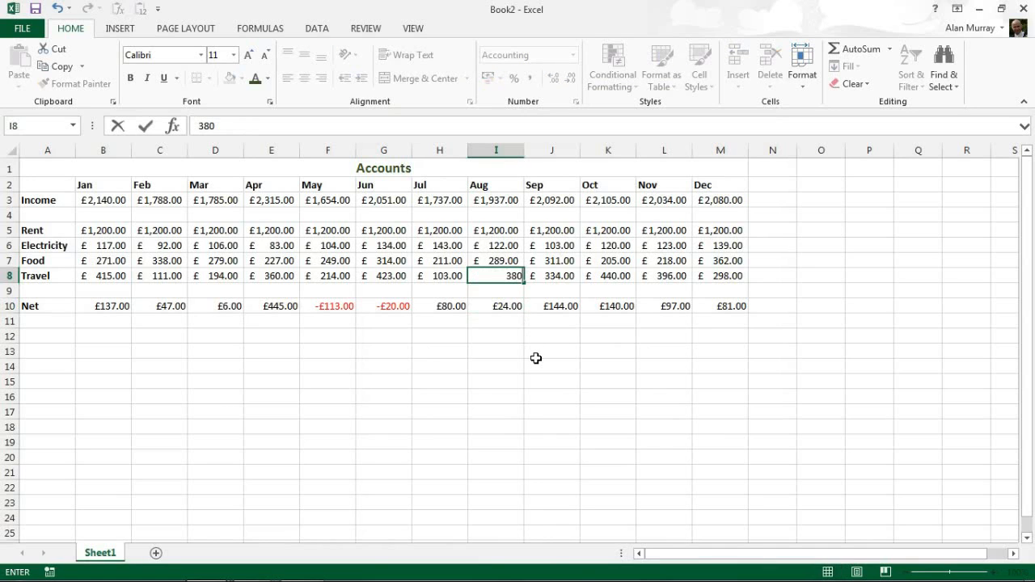
pyautogui.press('Return')
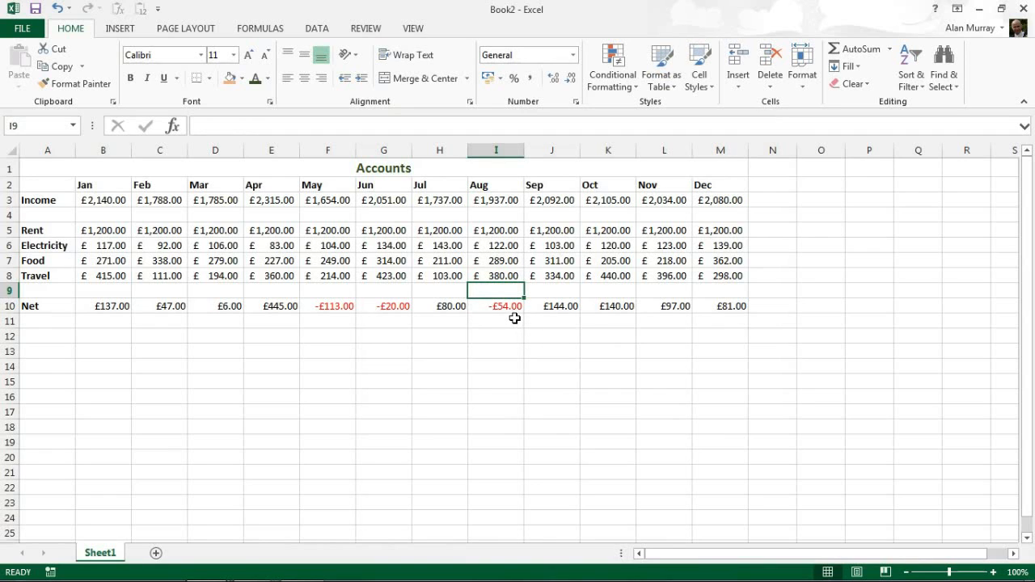
pyautogui.moveTo(544, 307)
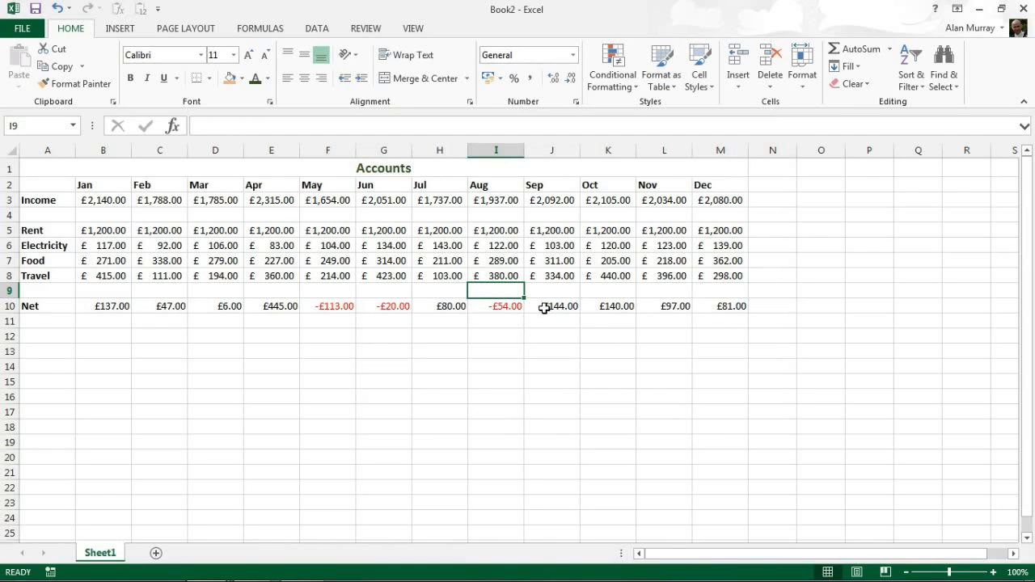